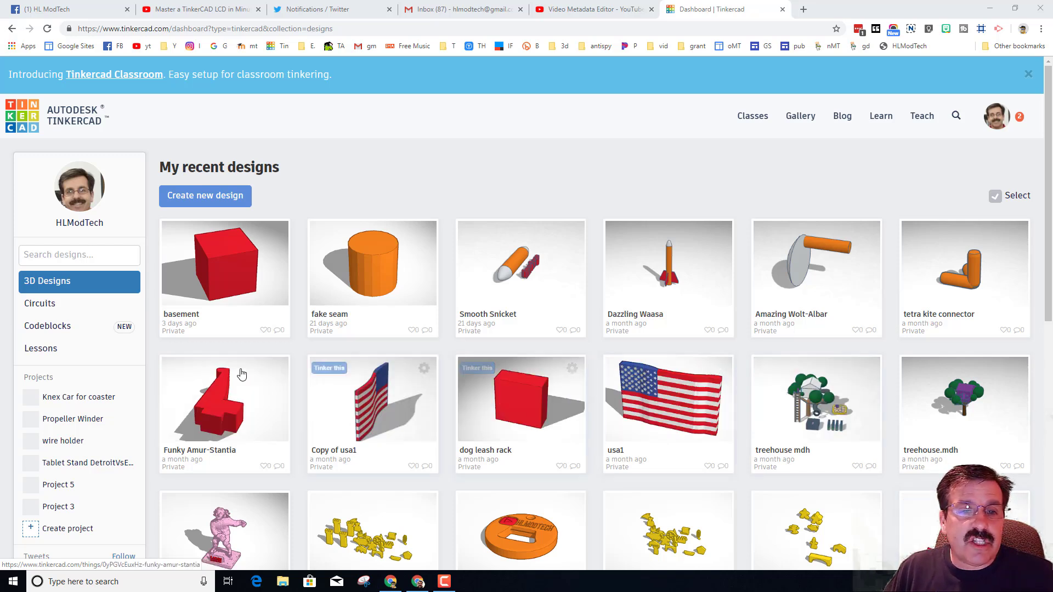
Go to Circuits on the dashboard and create a new circuit design
{"action": "left_click", "coordinate": [39, 303]}
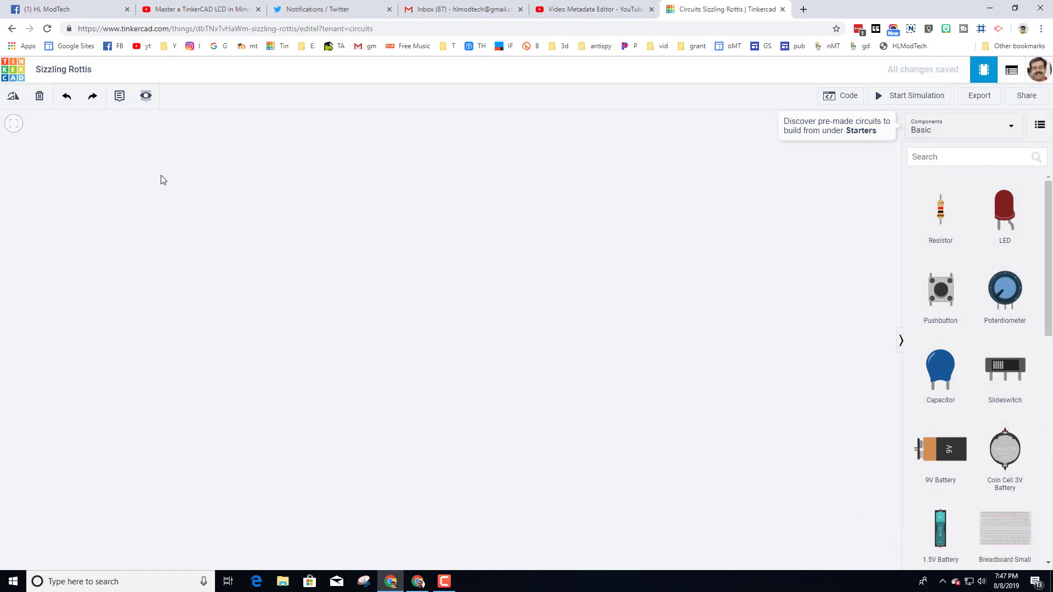
{"action": "mouse_move", "coordinate": [851, 324]}
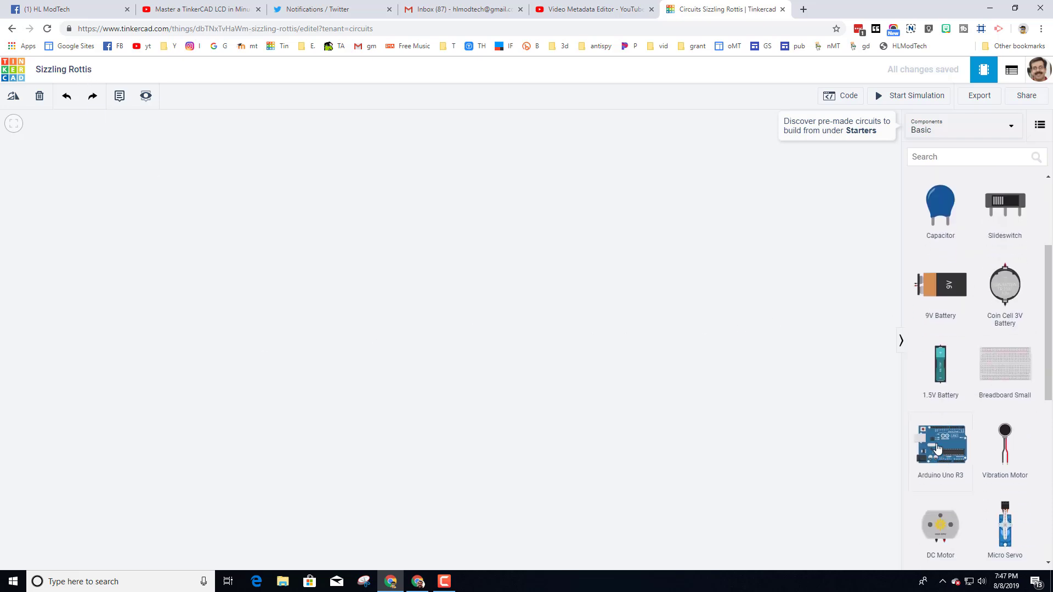
Drag an Arduino Uno onto the workplane and place a piezo buzzer above the breadboard
{"action": "left_click_drag", "start_coordinate": [939, 444], "coordinate": [476, 410]}
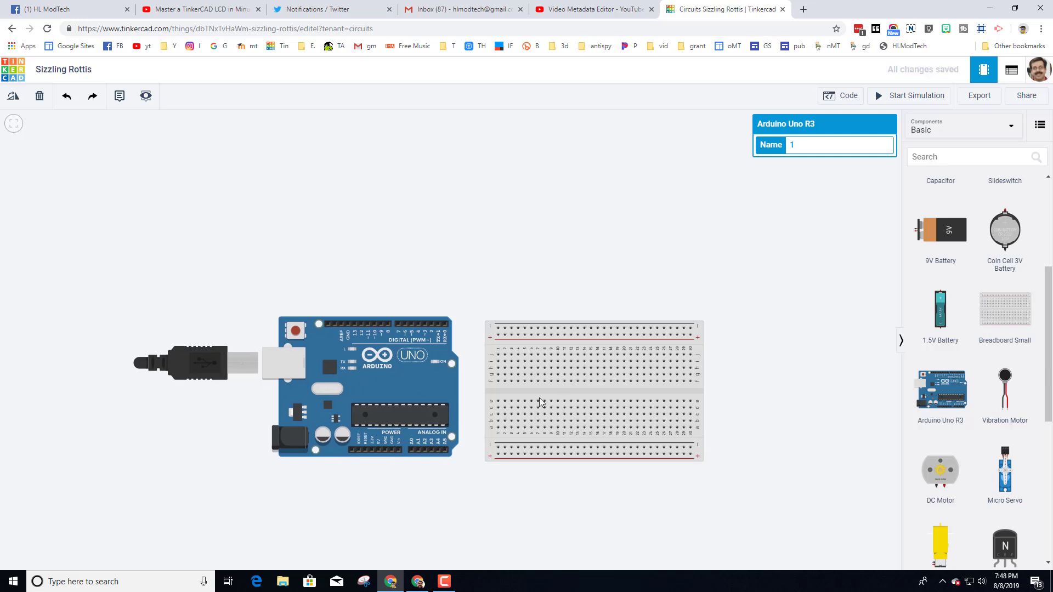
{"action": "scroll", "scroll_direction": "down", "scroll_amount": 3}
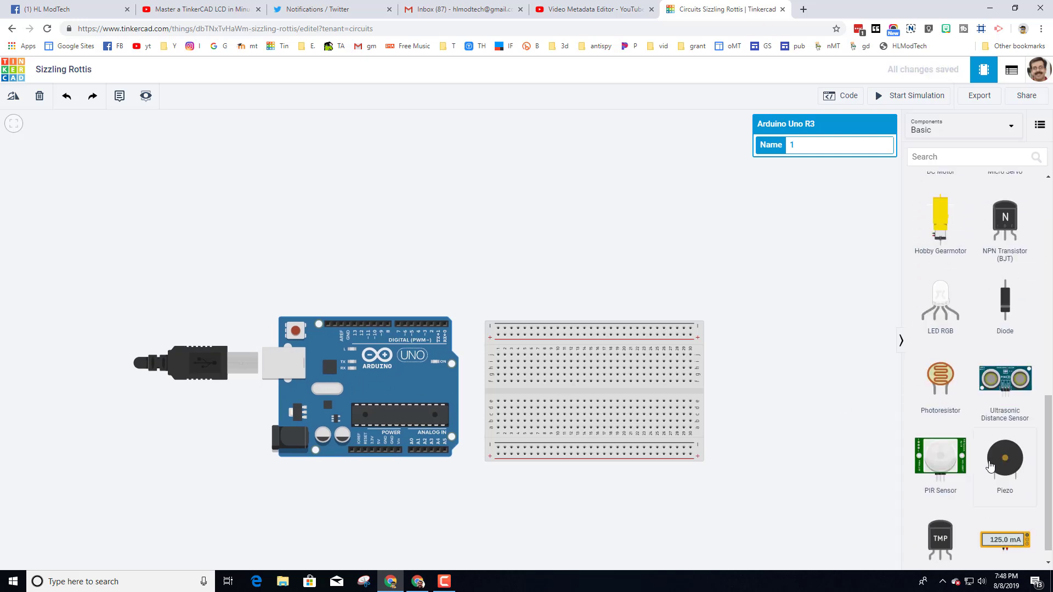
{"action": "left_click_drag", "start_coordinate": [1005, 457], "coordinate": [507, 247]}
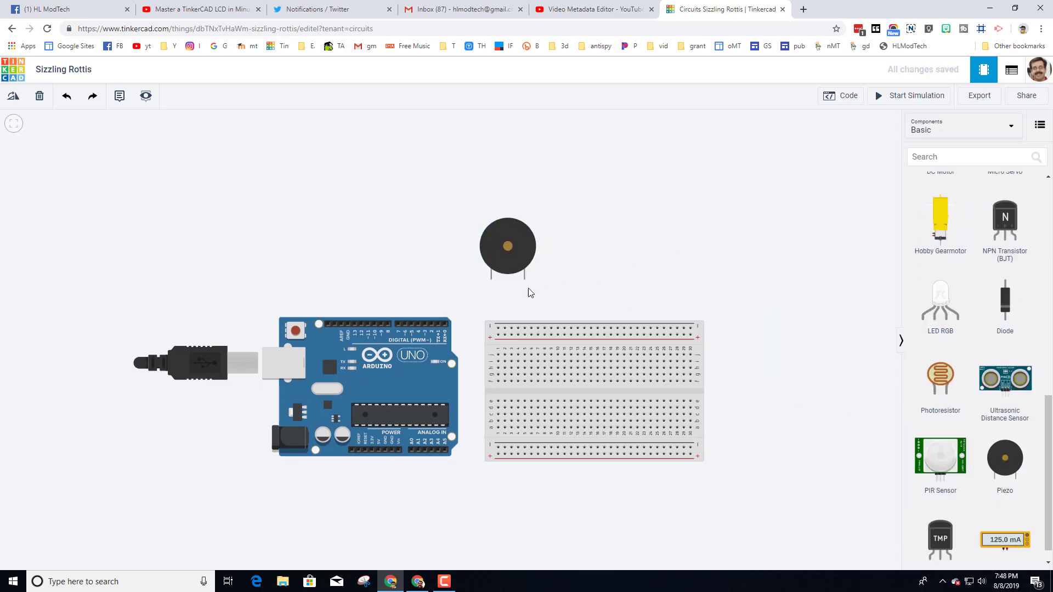
{"action": "mouse_move", "coordinate": [490, 281]}
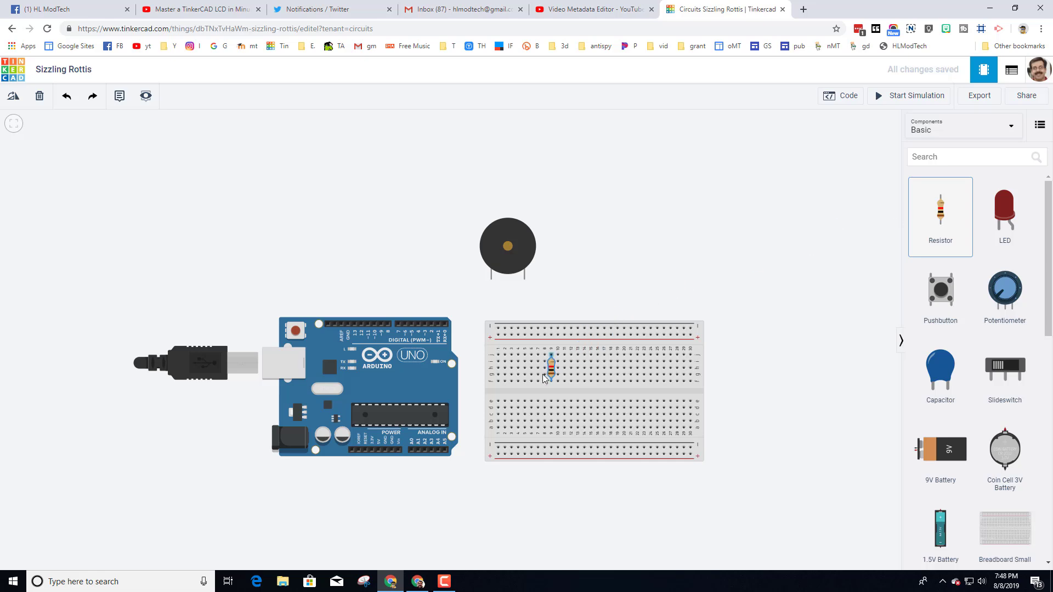
Rotate the resistor horizontally along a breadboard row and wire it to the piezo's positive leg
{"action": "left_click", "coordinate": [550, 366]}
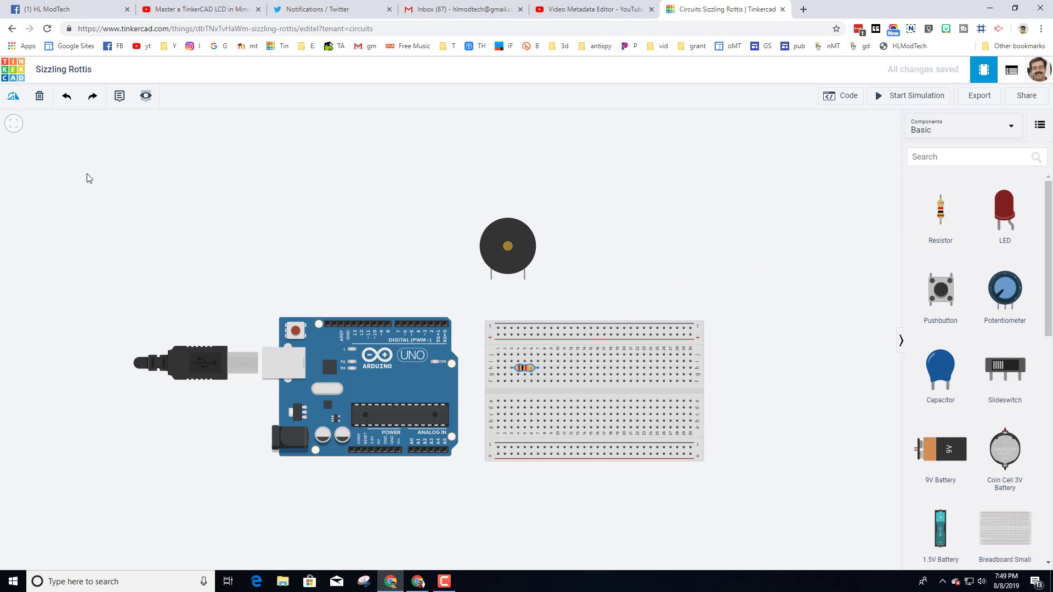
{"action": "left_click_drag", "start_coordinate": [526, 368], "coordinate": [538, 362]}
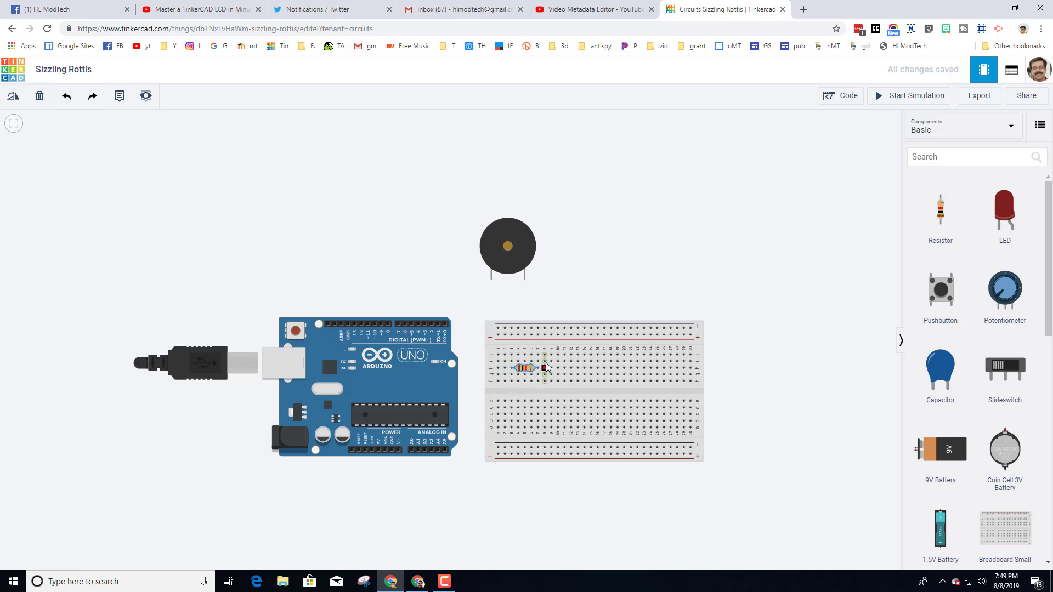
{"action": "left_click_drag", "start_coordinate": [544, 368], "coordinate": [494, 289]}
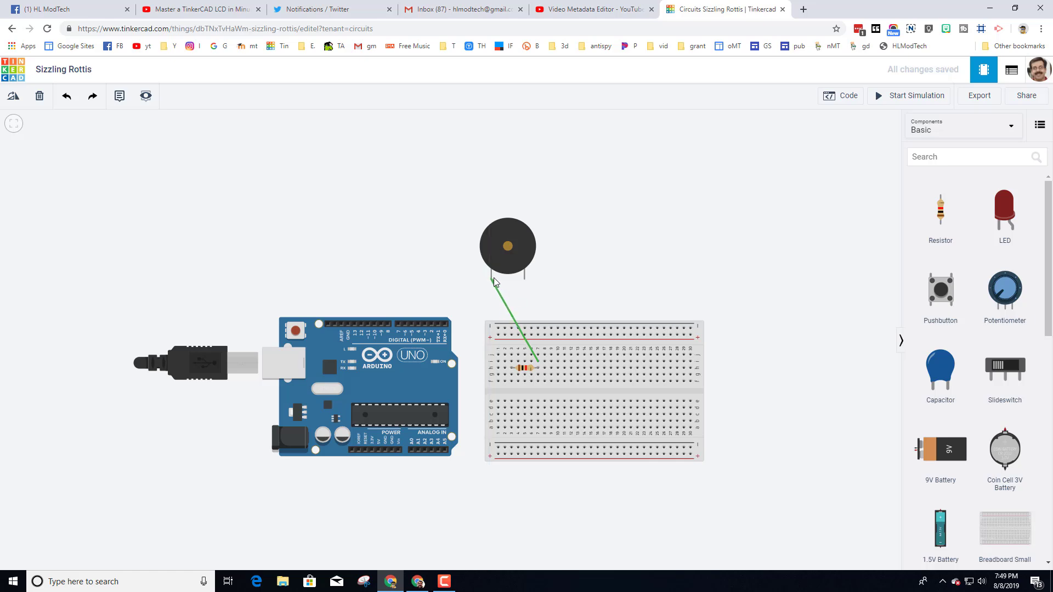
{"action": "left_click", "coordinate": [513, 322]}
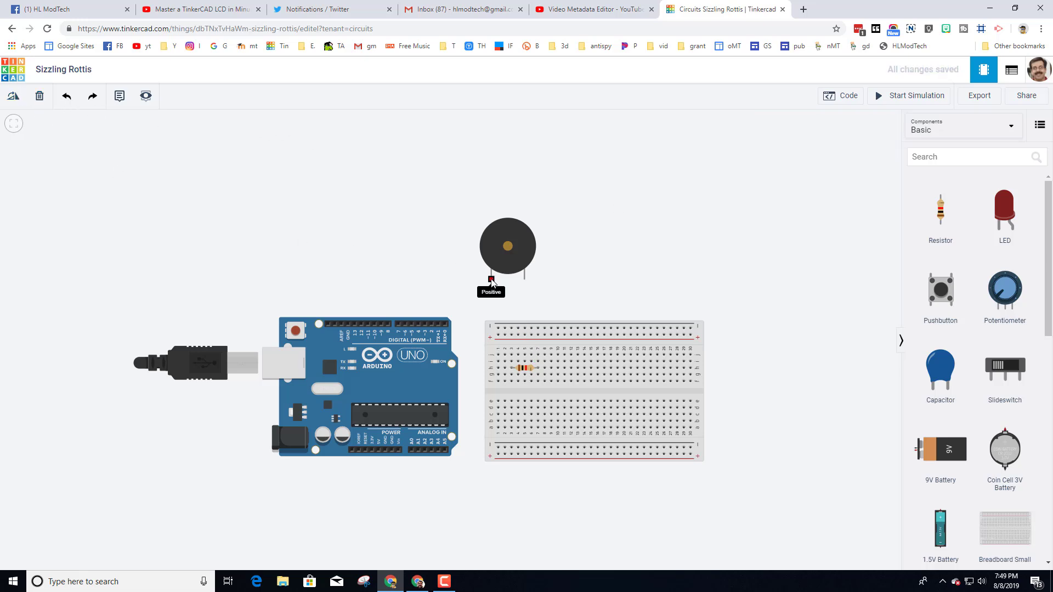
{"action": "left_click_drag", "start_coordinate": [491, 278], "coordinate": [532, 362]}
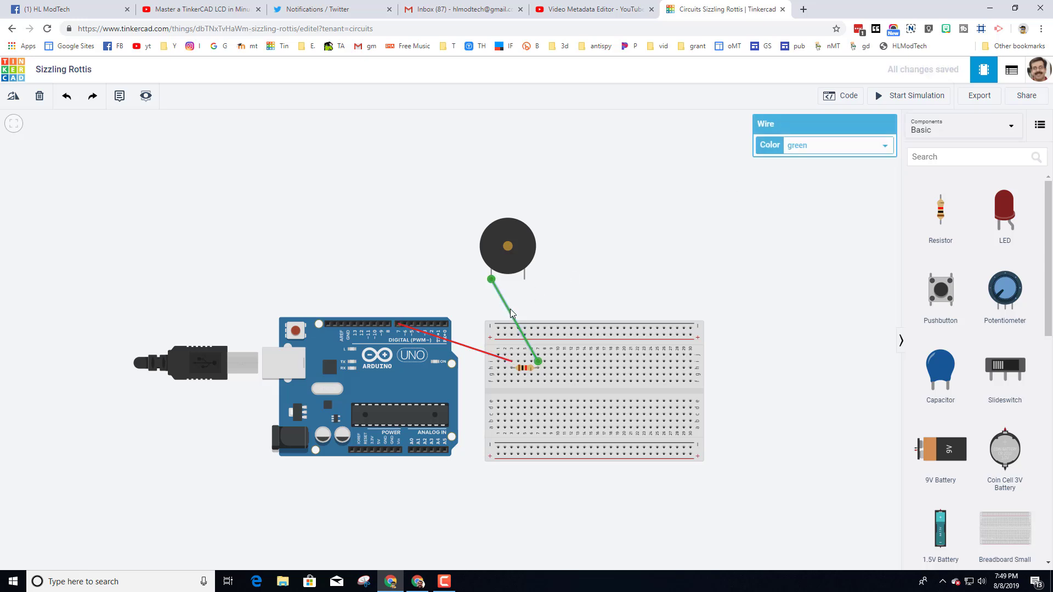
Colour the piezo's positive wire red, and its negative and Arduino ground wires black
{"action": "left_click", "coordinate": [837, 144]}
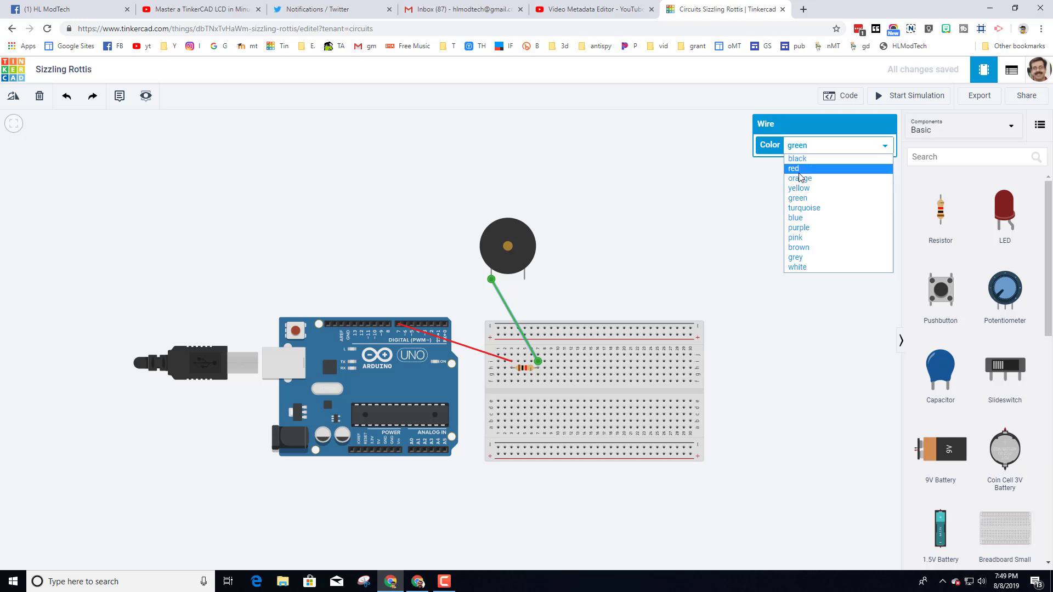
{"action": "left_click", "coordinate": [795, 168]}
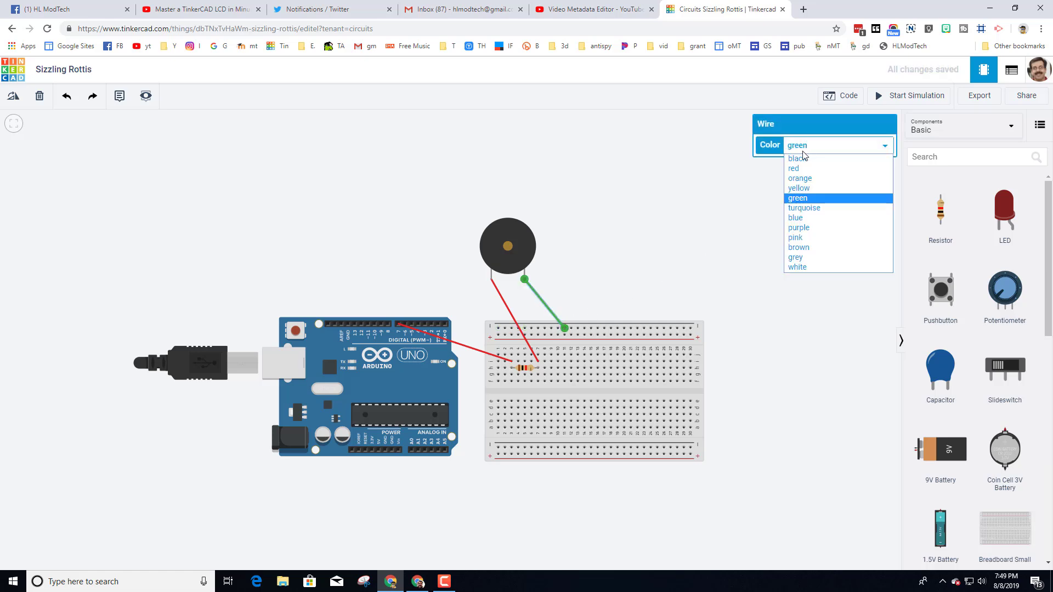
{"action": "left_click", "coordinate": [796, 158]}
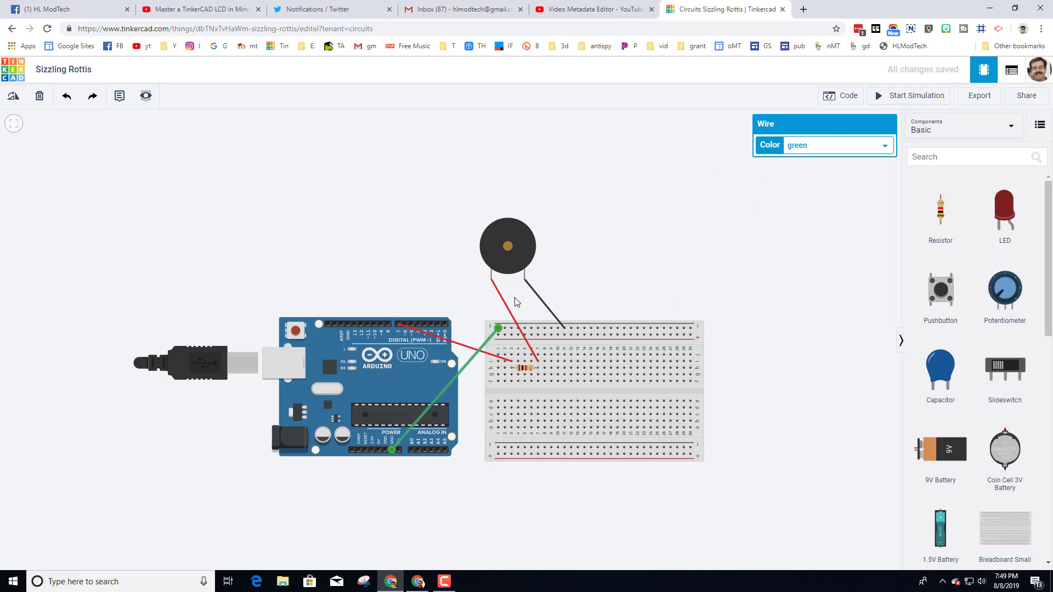
{"action": "left_click", "coordinate": [594, 393]}
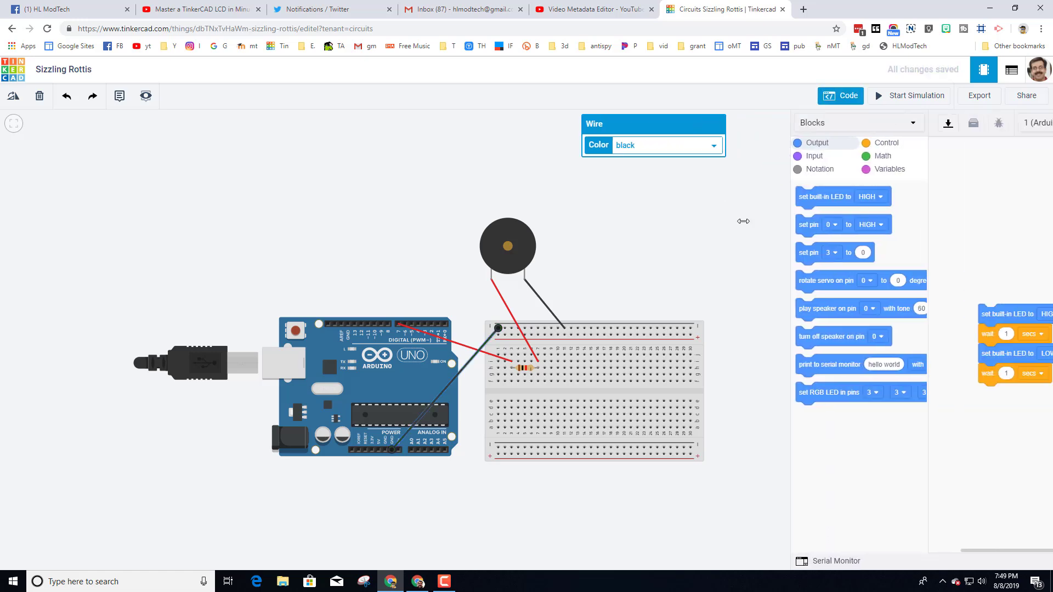
Change the code editor from Blocks to Text and confirm discarding the block code
{"action": "left_click", "coordinate": [852, 122]}
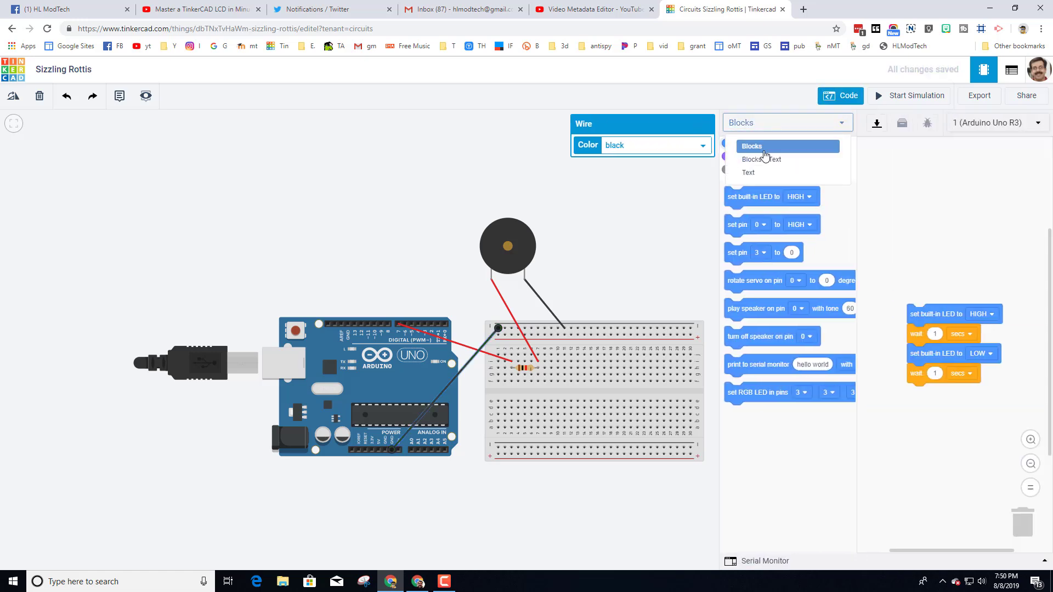
{"action": "left_click", "coordinate": [747, 171]}
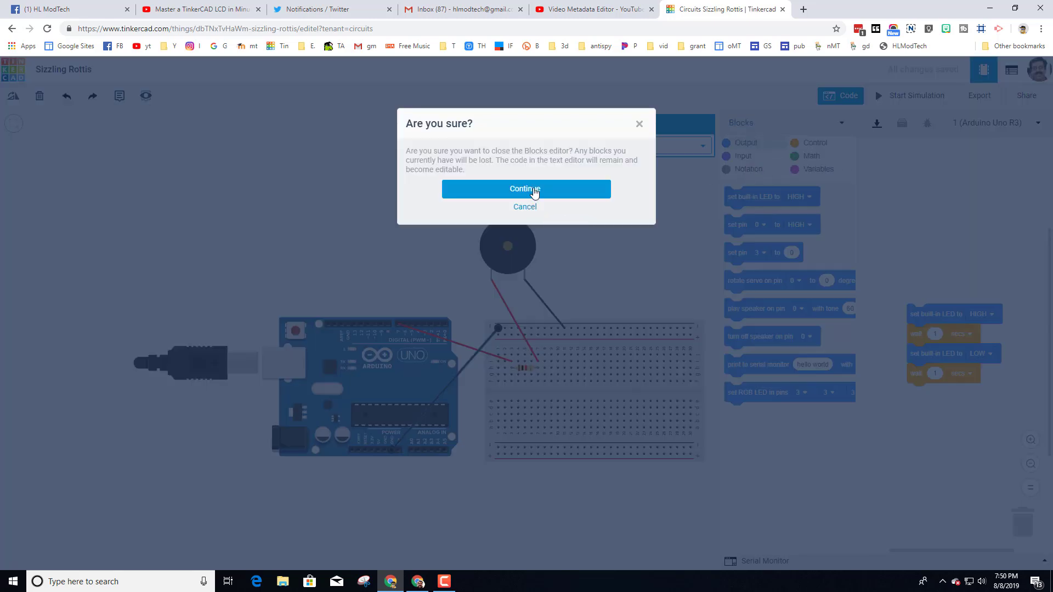
{"action": "left_click", "coordinate": [526, 189]}
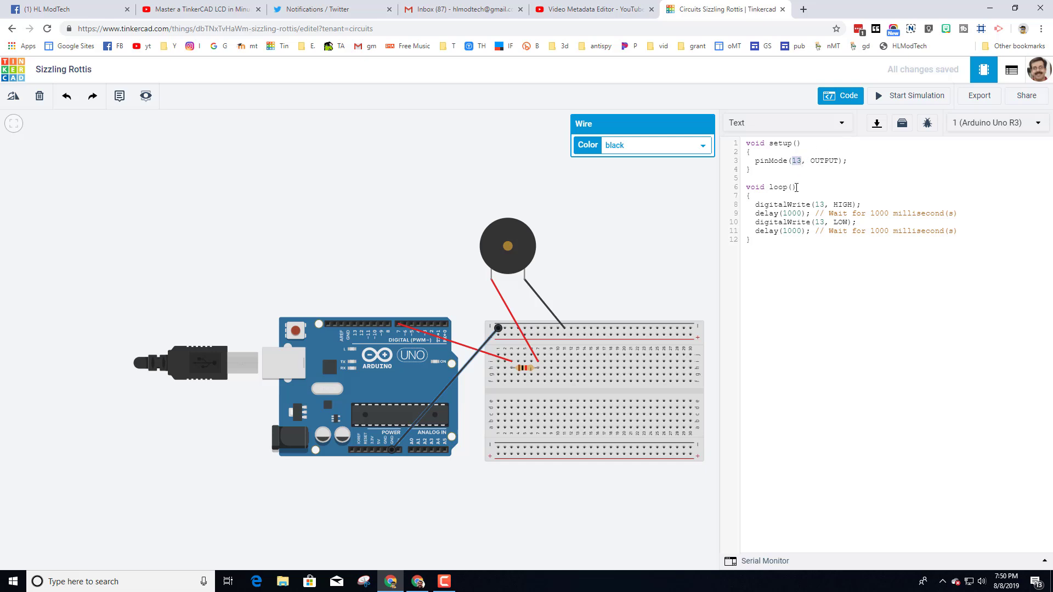
Use pin 7 and replace the blink lines with tone(7, 220, 100); delay(200);
{"action": "type", "text": "7"}
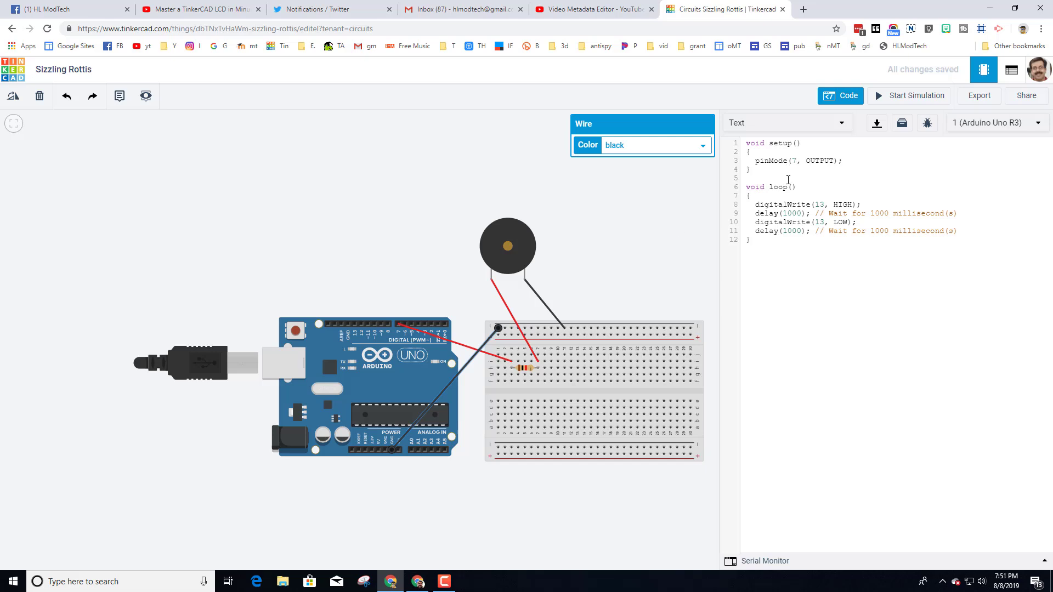
{"action": "left_click_drag", "start_coordinate": [756, 204], "coordinate": [957, 230]}
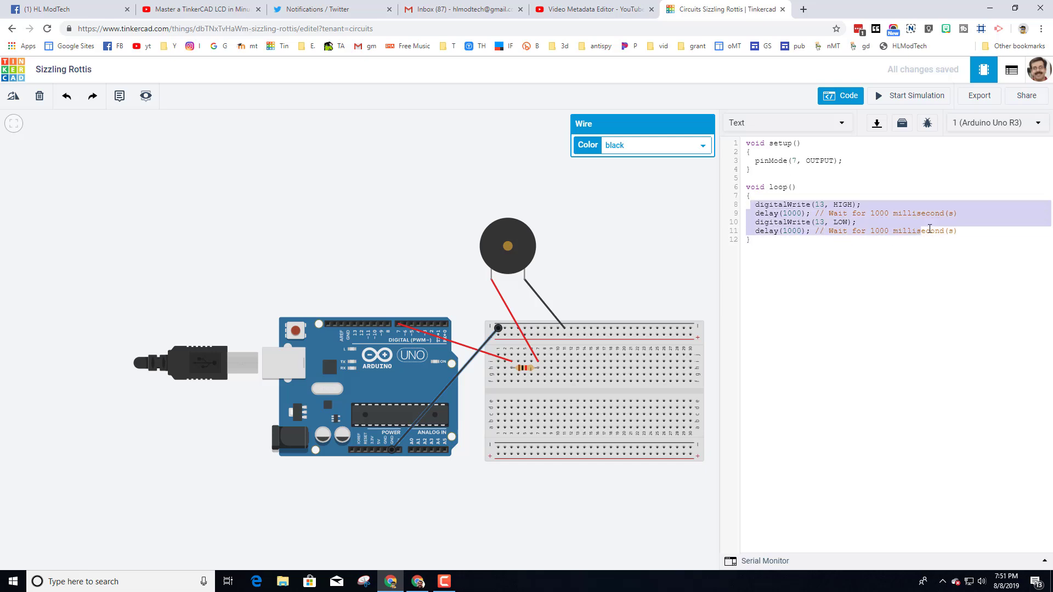
{"action": "double_click", "coordinate": [940, 230]}
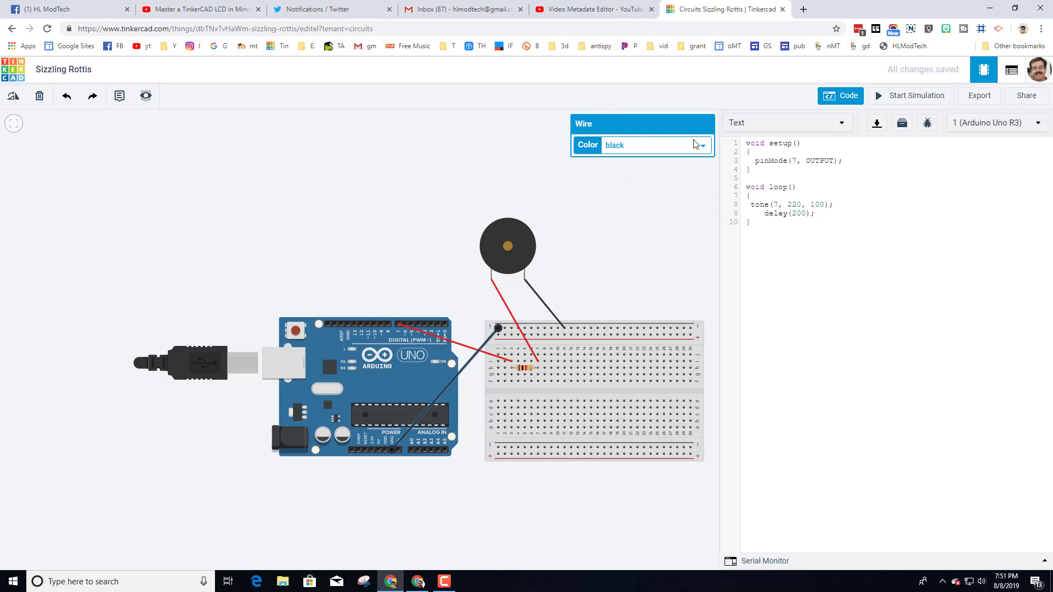
Run and stop the simulation, change the delay to 1200 ms, and rerun it
{"action": "left_click", "coordinate": [915, 95]}
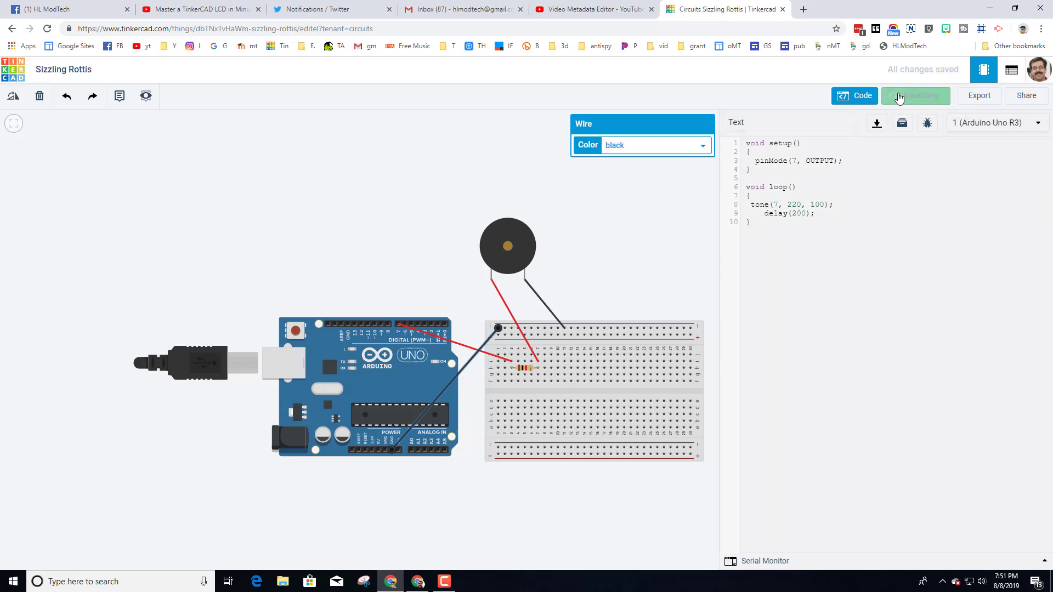
{"action": "left_click", "coordinate": [915, 95]}
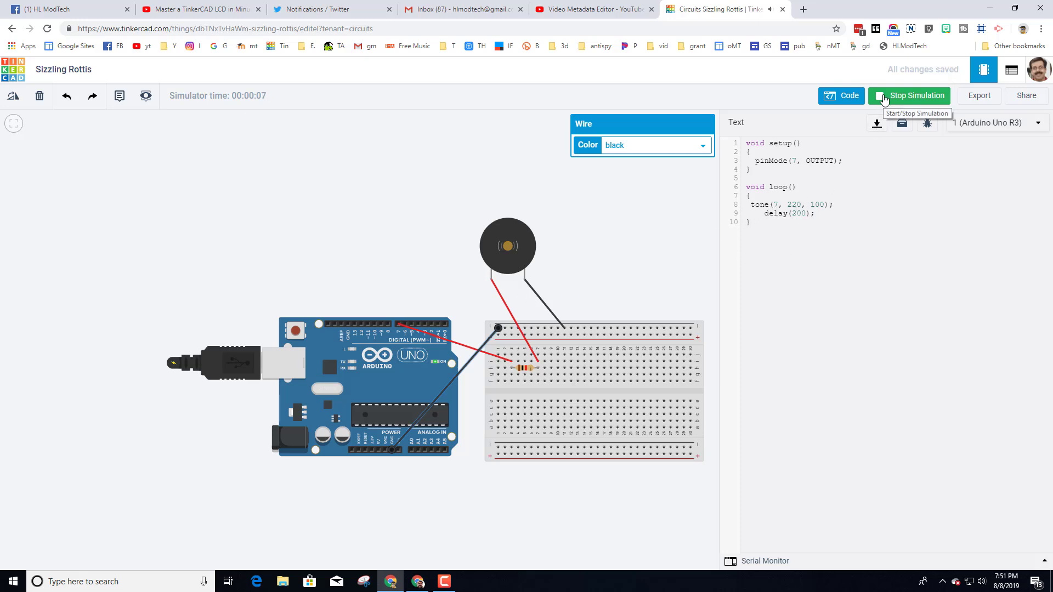
{"action": "left_click", "coordinate": [915, 96]}
{"action": "type", "text": "1"}
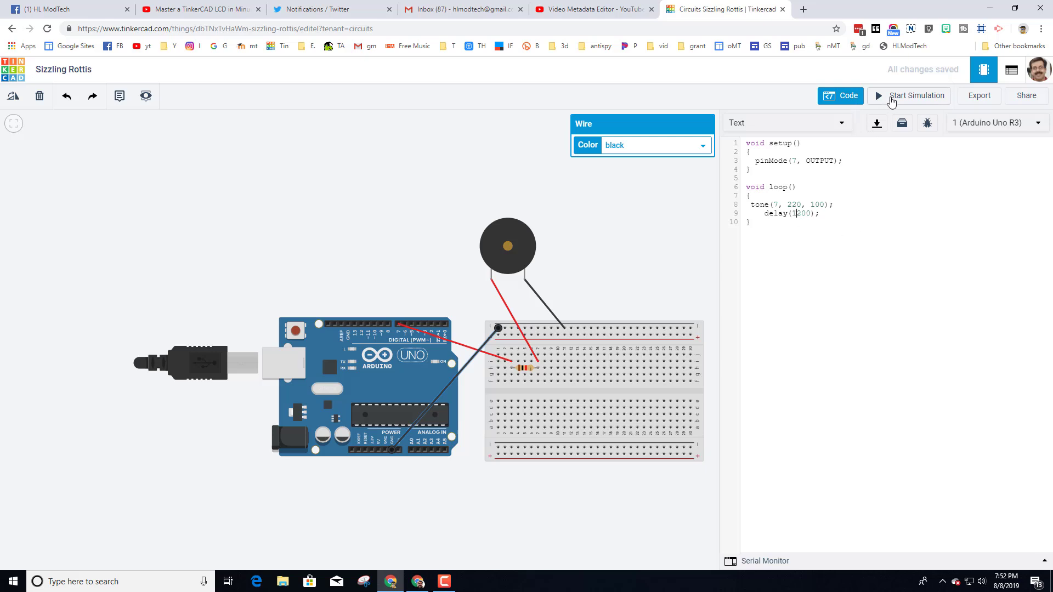
{"action": "left_click", "coordinate": [915, 96]}
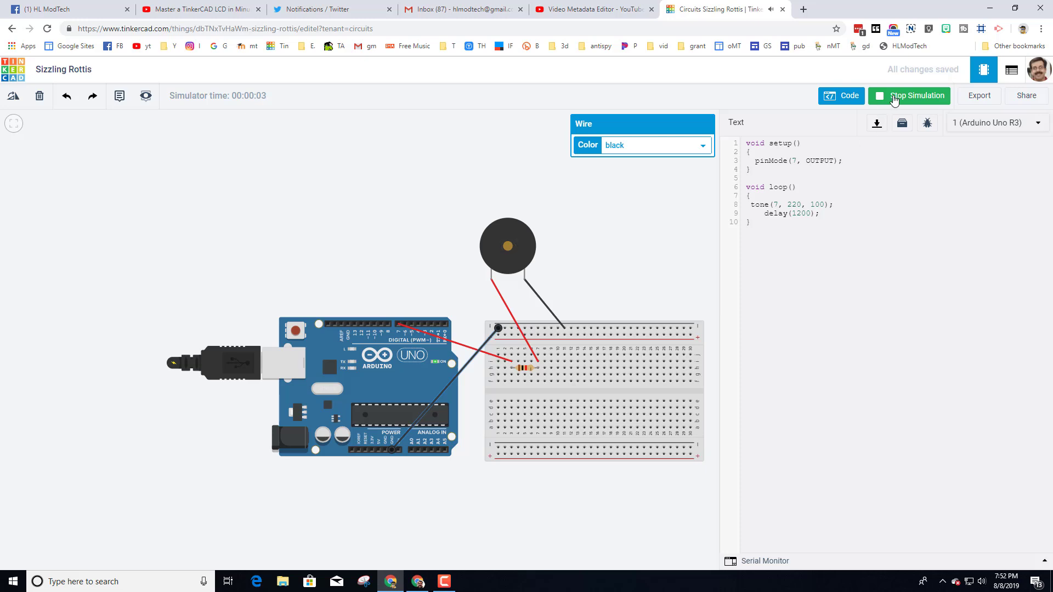
{"action": "left_click", "coordinate": [915, 96]}
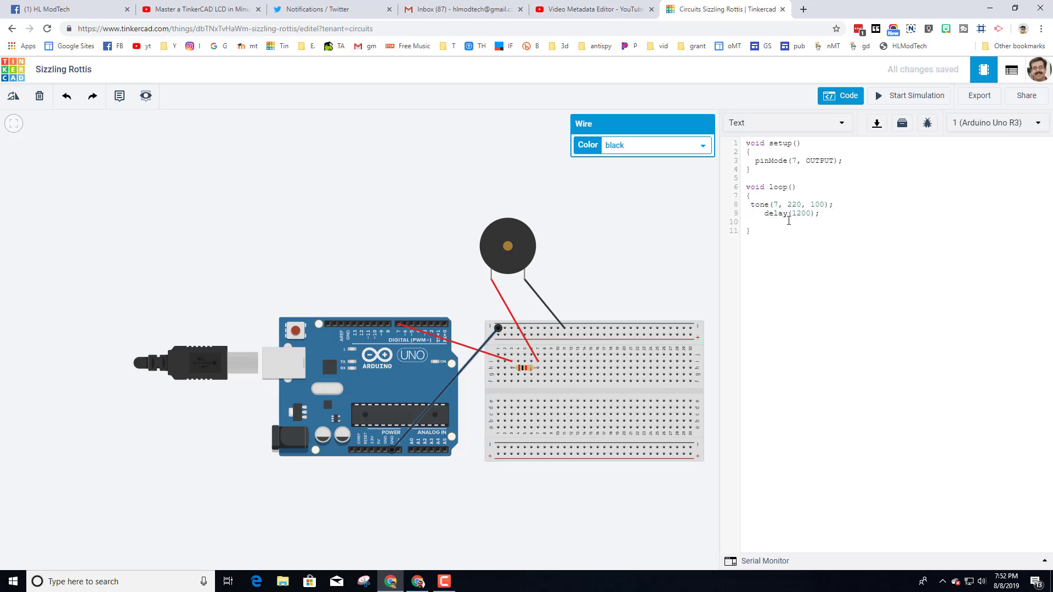
Add a second tone line at 180 Hz, with delays of 900 and 400 ms
{"action": "type", "text": "tone(7, 220, 100);"}
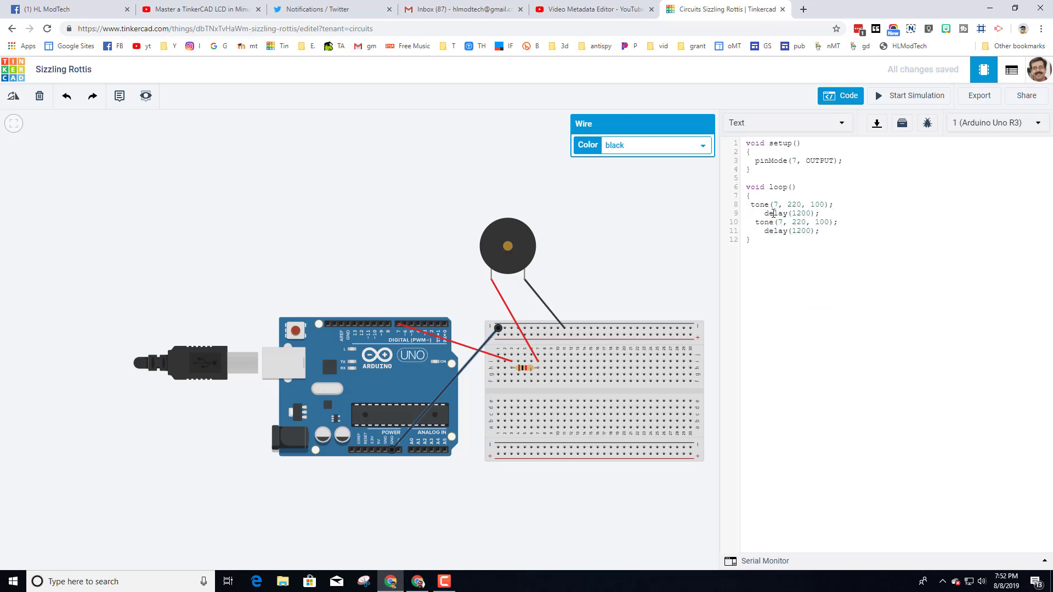
{"action": "left_click", "coordinate": [794, 221]}
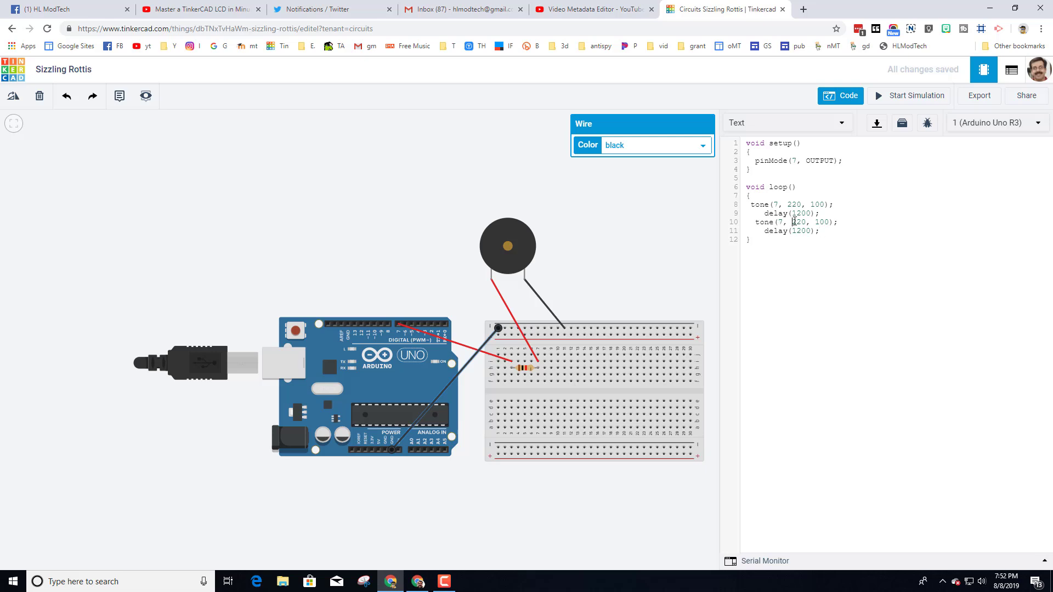
{"action": "double_click", "coordinate": [800, 221]}
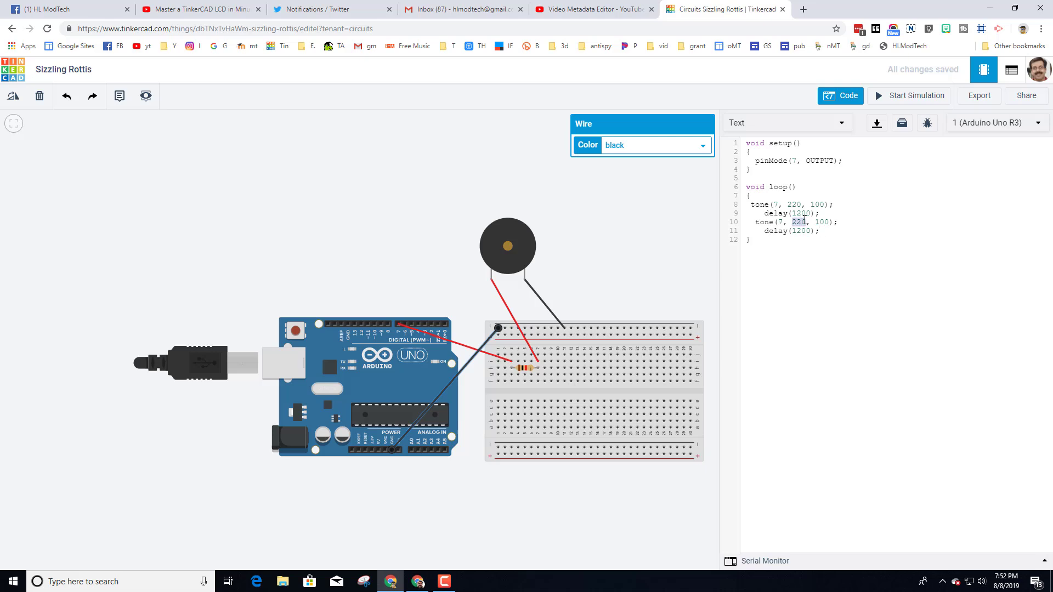
{"action": "type", "text": "180-"}
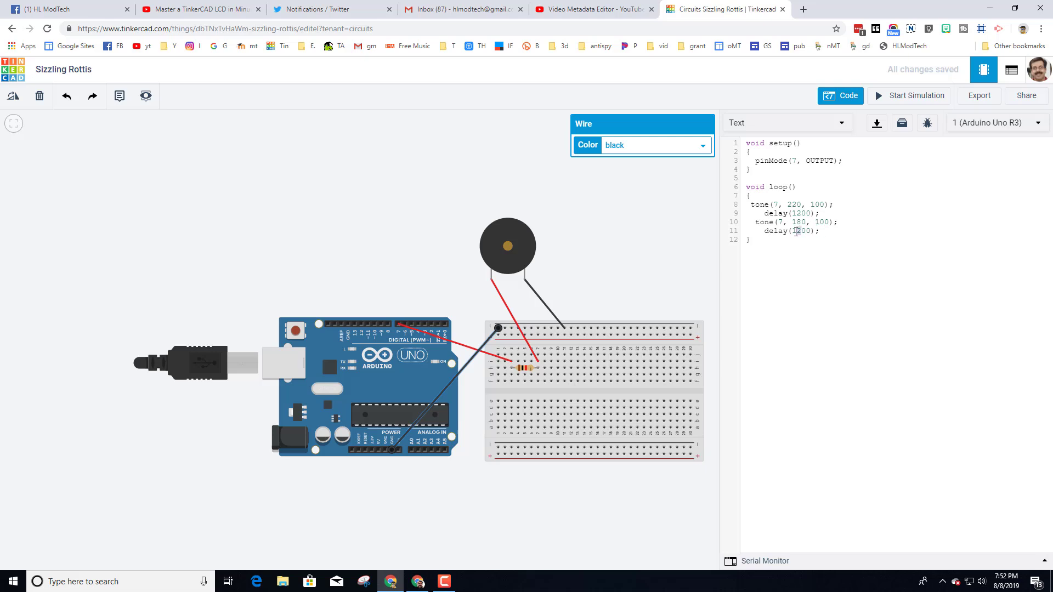
{"action": "type", "text": "400"}
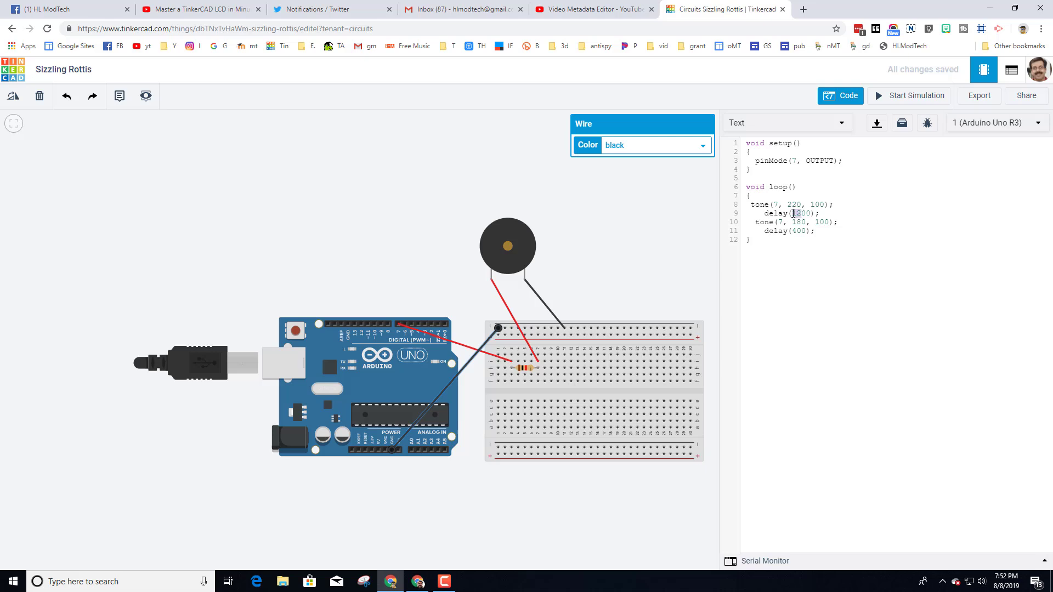
{"action": "type", "text": "900"}
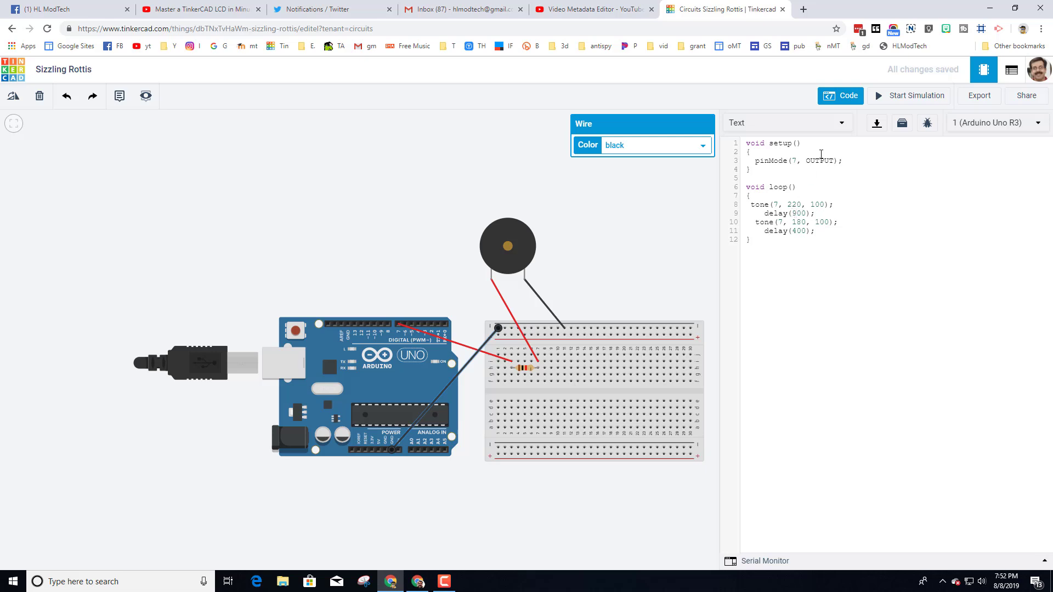
{"action": "left_click", "coordinate": [915, 95]}
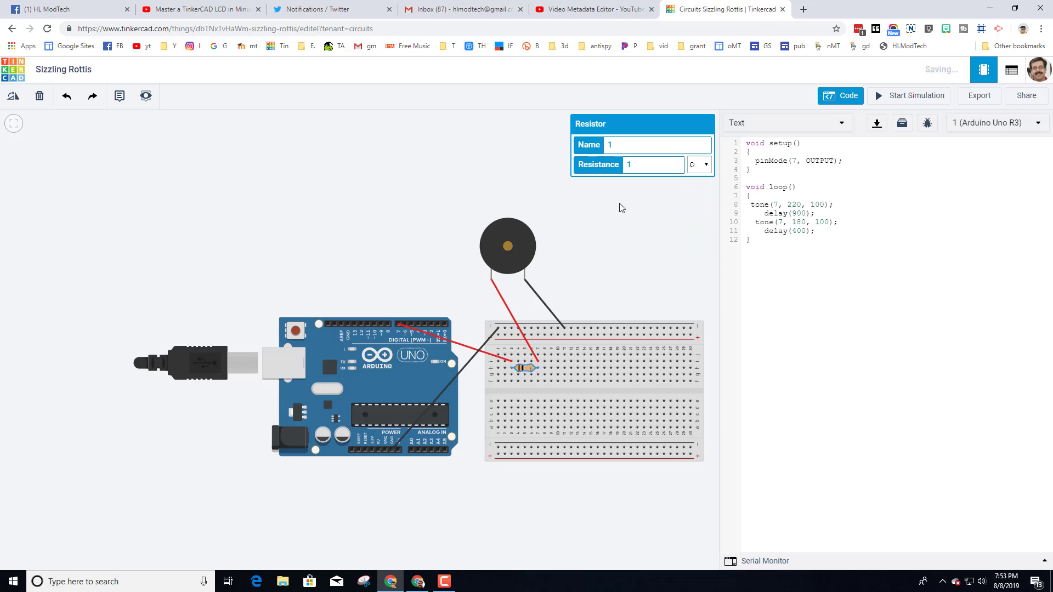
Set the resistor to 100 Ω, then start and stop the simulation to hear the alarm
{"action": "type", "text": "100"}
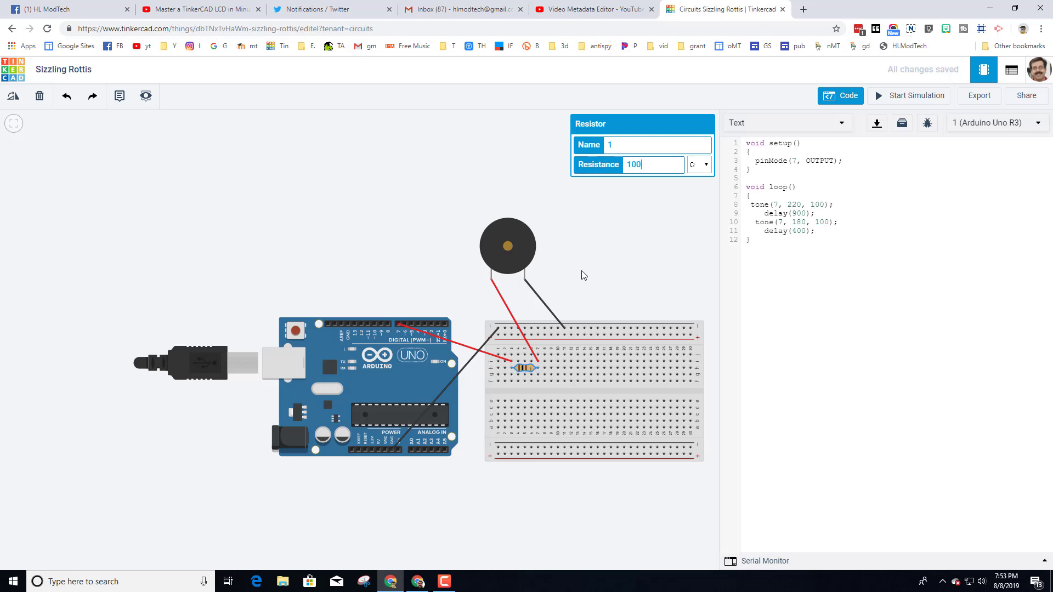
{"action": "mouse_move", "coordinate": [587, 302]}
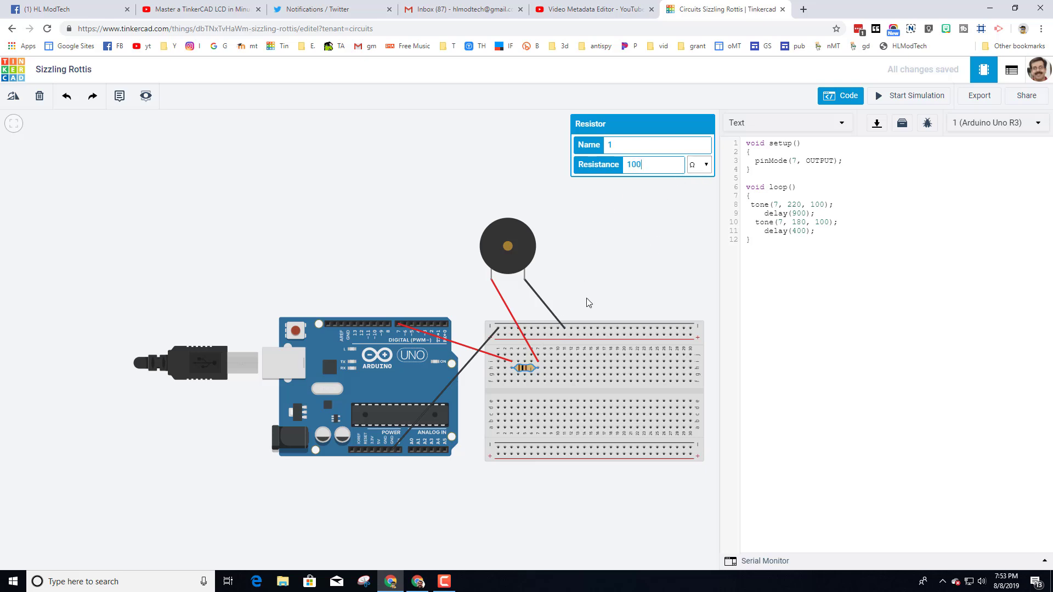
{"action": "mouse_move", "coordinate": [915, 96]}
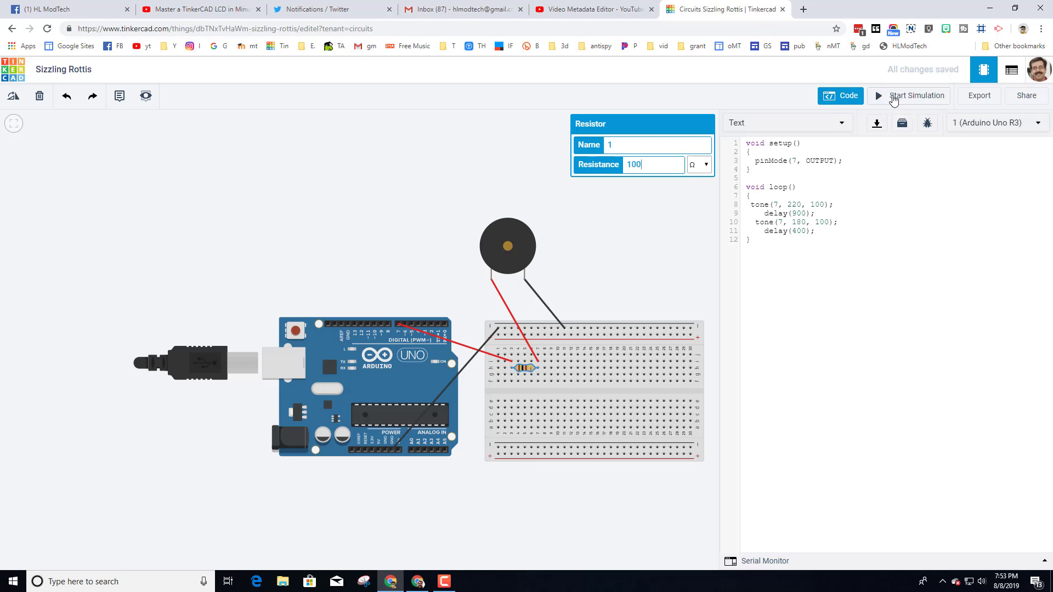
{"action": "left_click", "coordinate": [916, 95]}
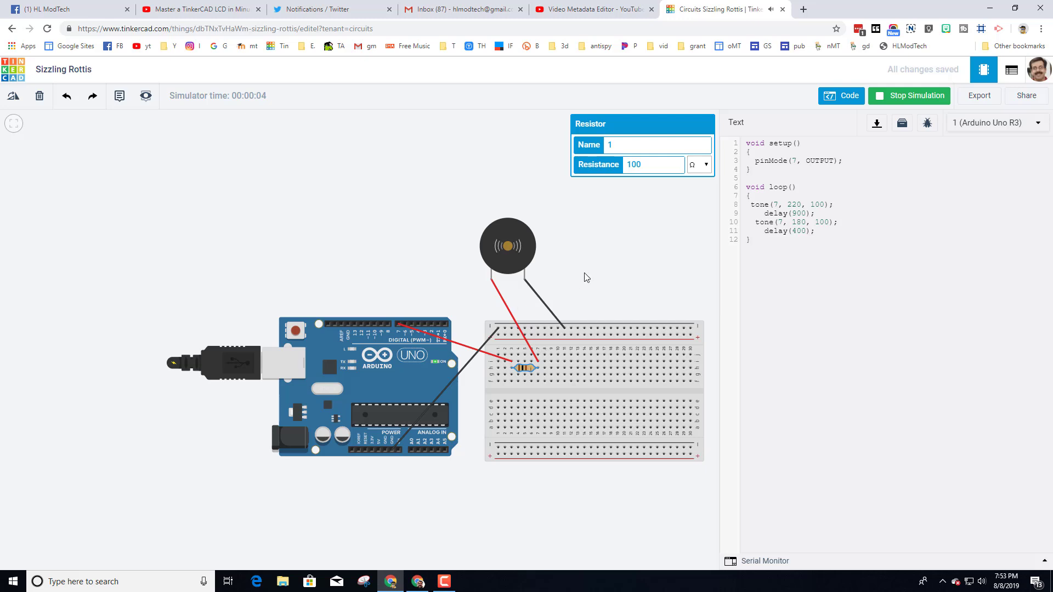
{"action": "left_click", "coordinate": [910, 96]}
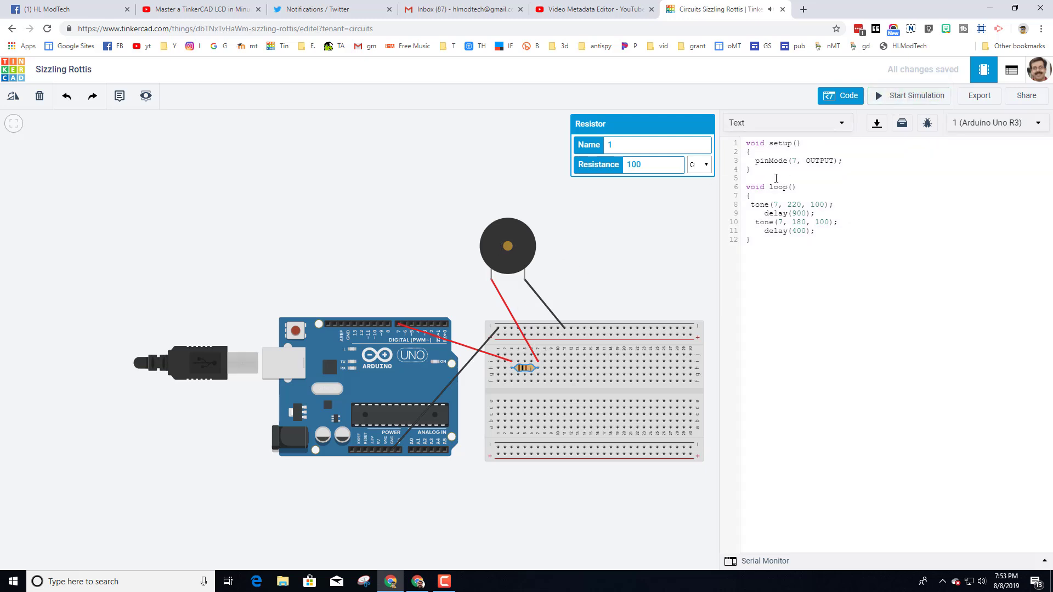